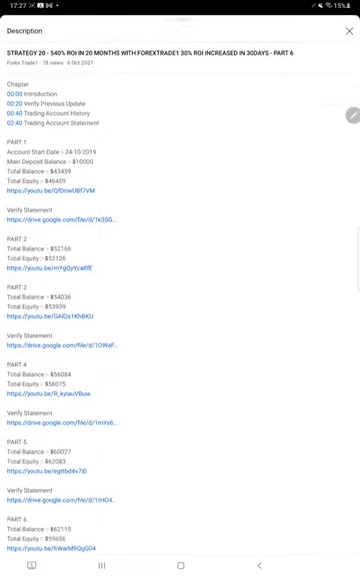
- Scroll through the YouTube description listing the account statement links
scroll(up, 3)
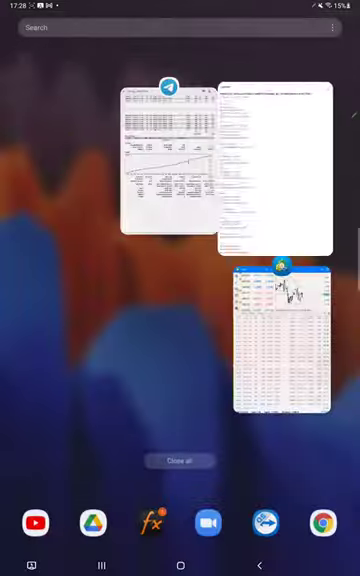
- Switch from Recents to the trading account statement PDF card
click(280, 344)
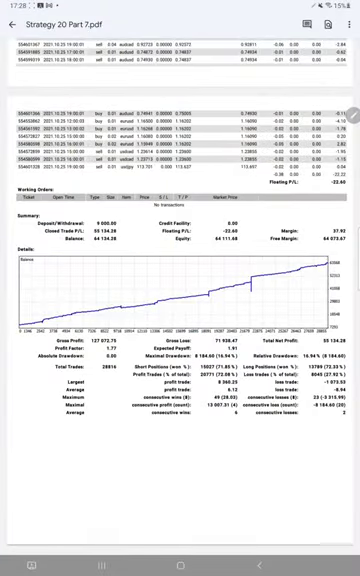
- Scroll the statement to the equity graph and summary before annotating
scroll(up, 3)
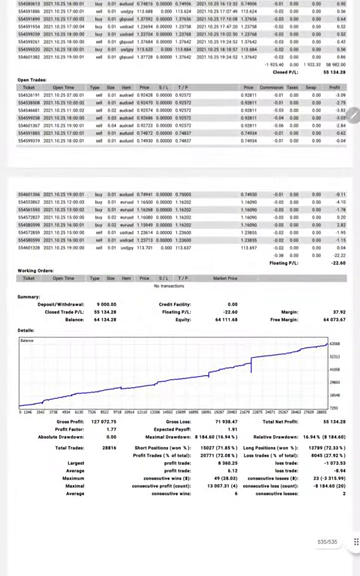
scroll(up, 3)
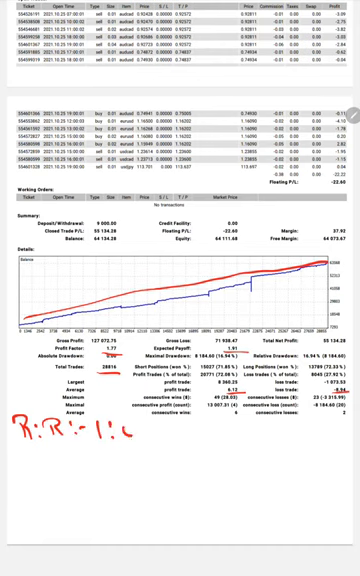
- Handwrite the notes R:R = 1:0.68, B.E. = 59% and Acc = 7 beside the summary
text(0.68)
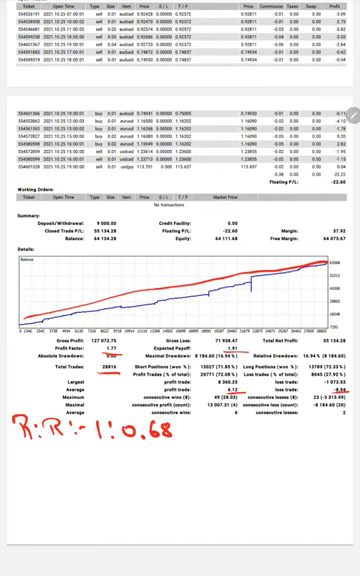
text(B.E.:- 59.1)
text(Acc :-)
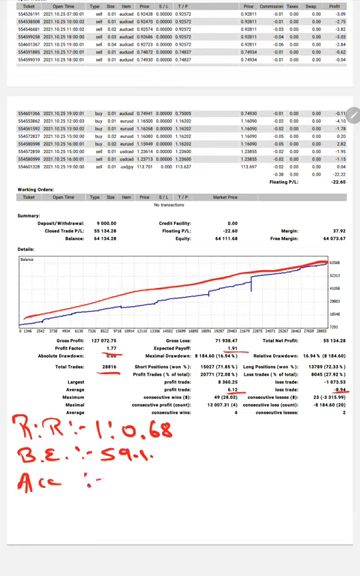
text(7)
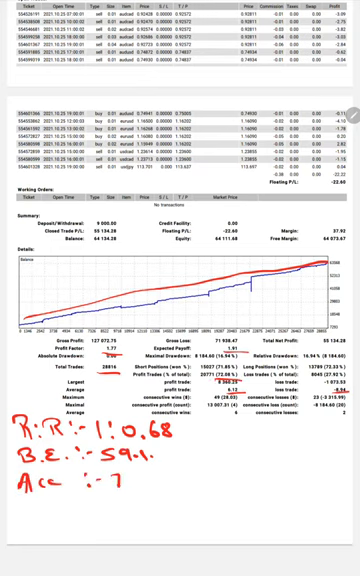